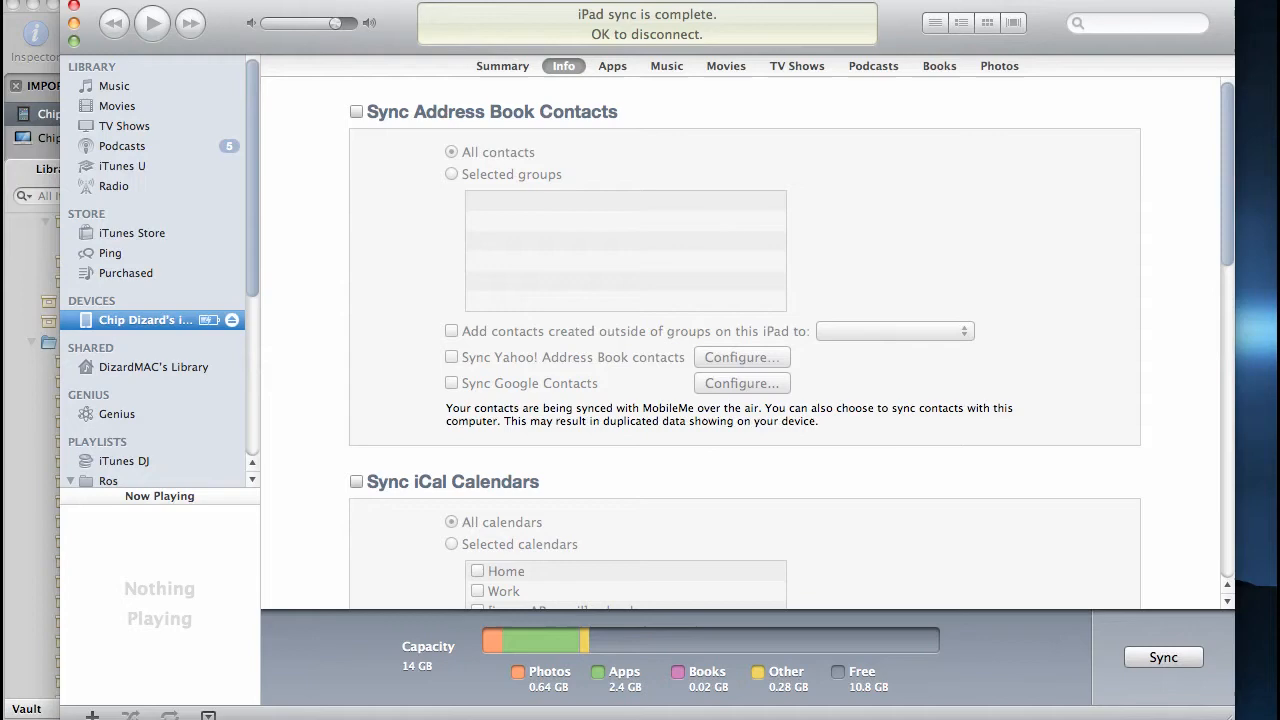
mouse_move(563, 169)
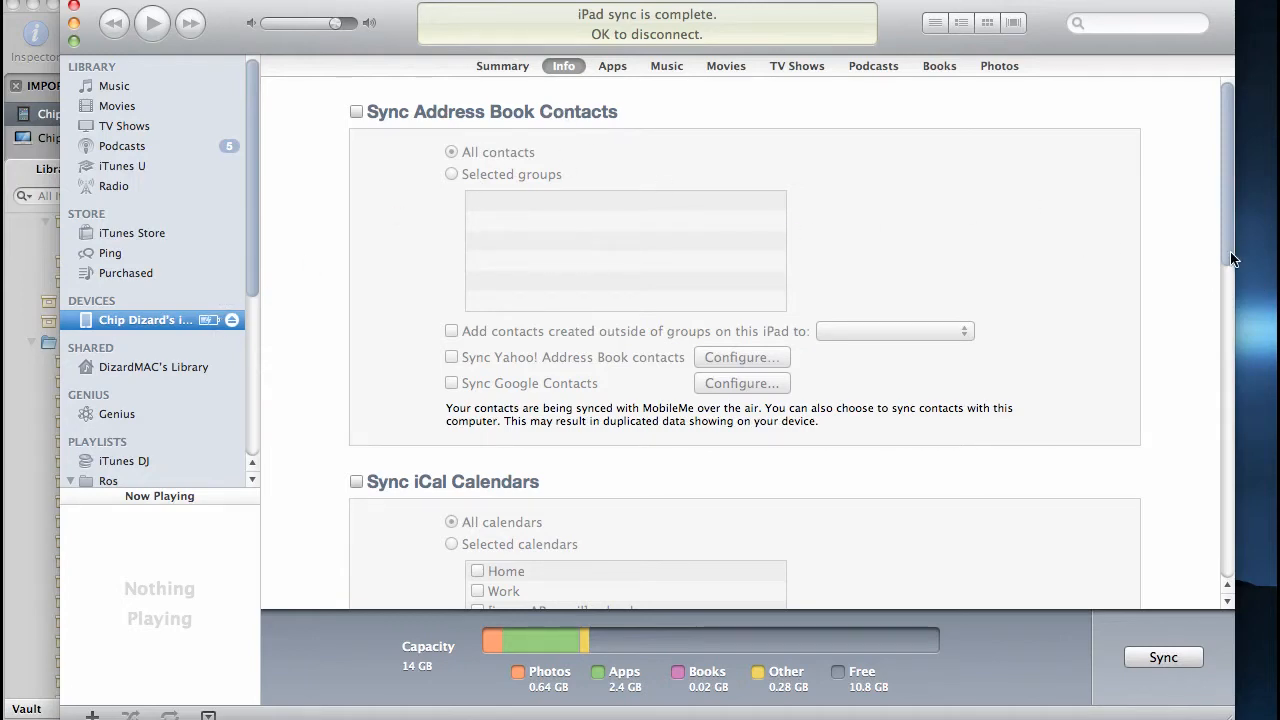
mouse_move(687, 117)
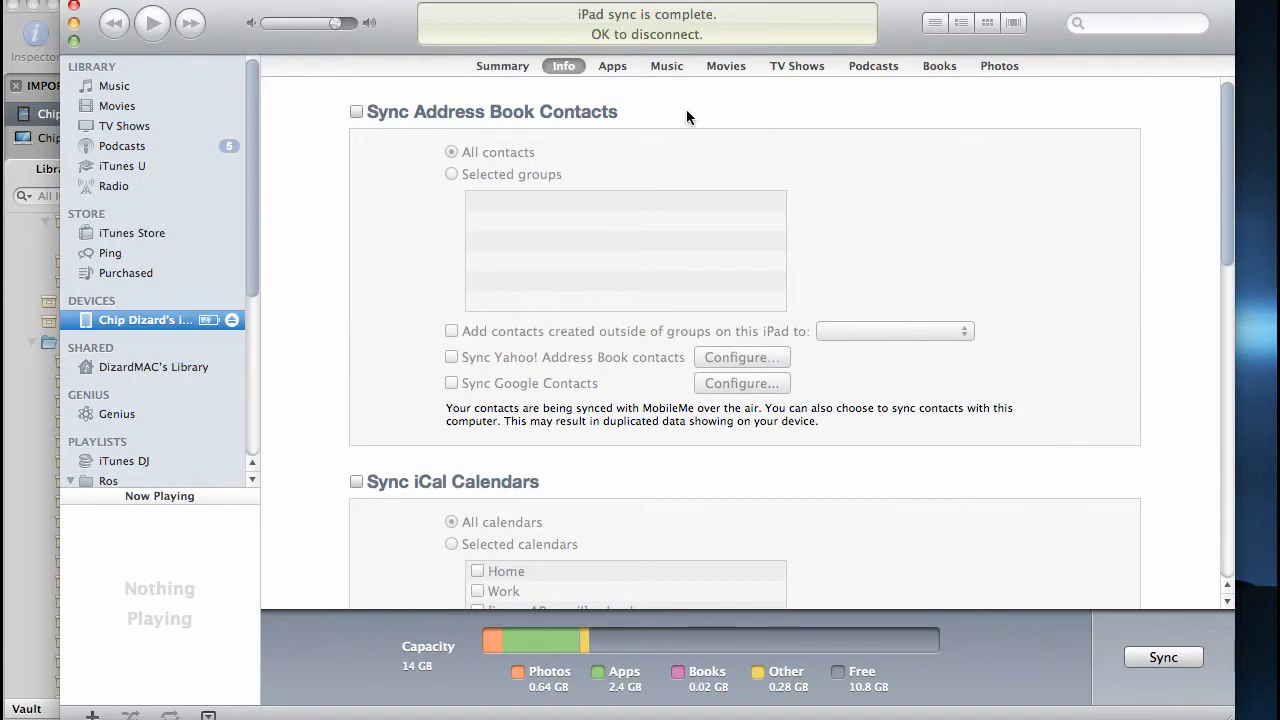
- Browse the iPad's Summary and Music pages, then cancel Universal Access configuration unchanged
click(502, 65)
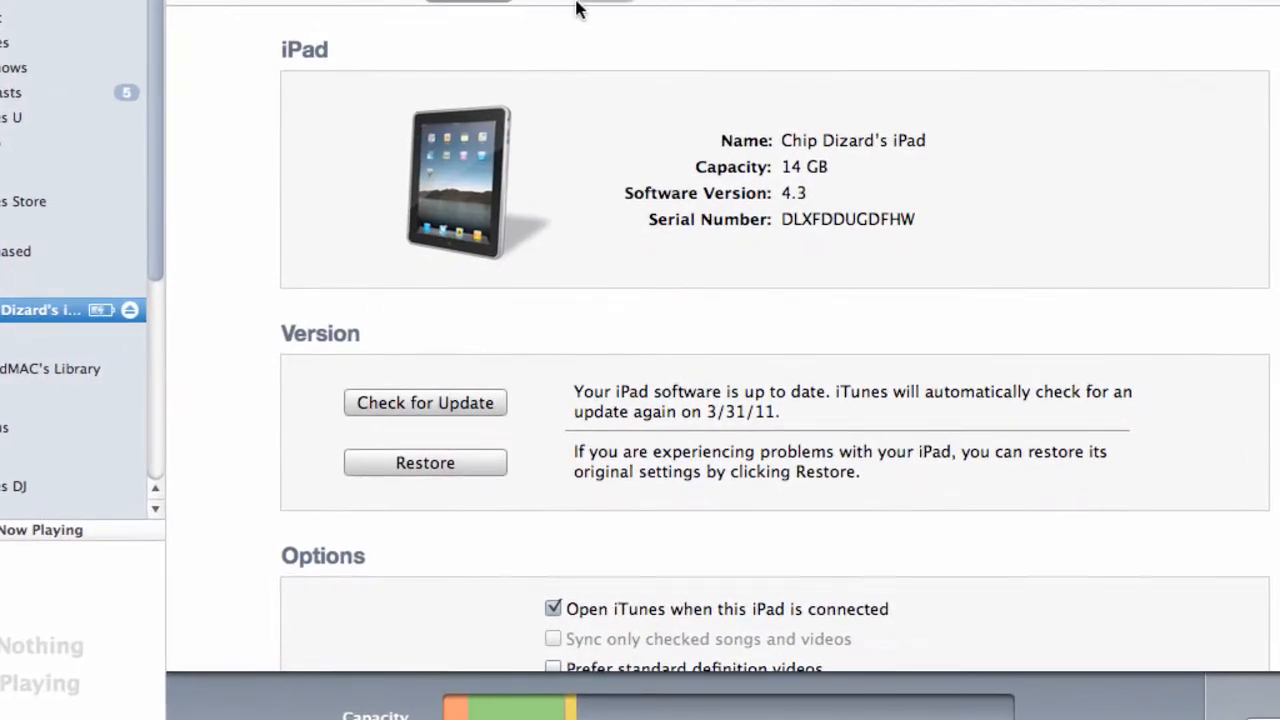
click(672, 3)
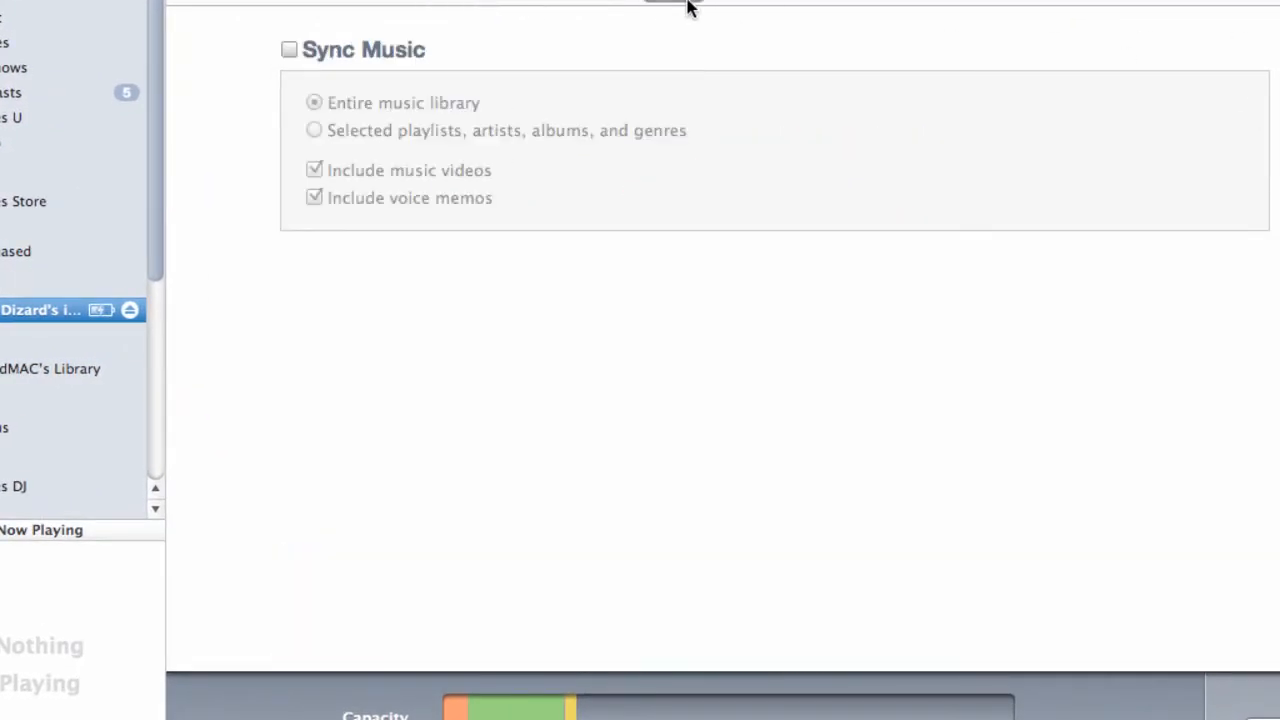
click(835, 2)
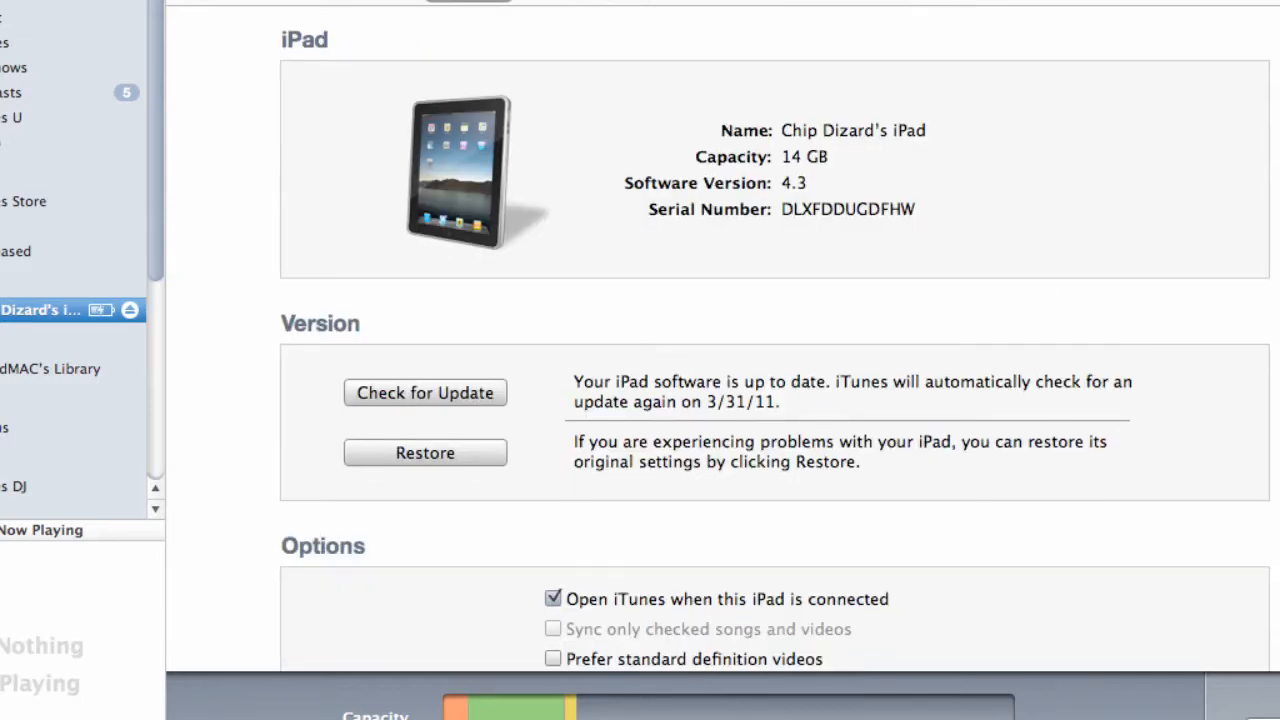
scroll(down, 3)
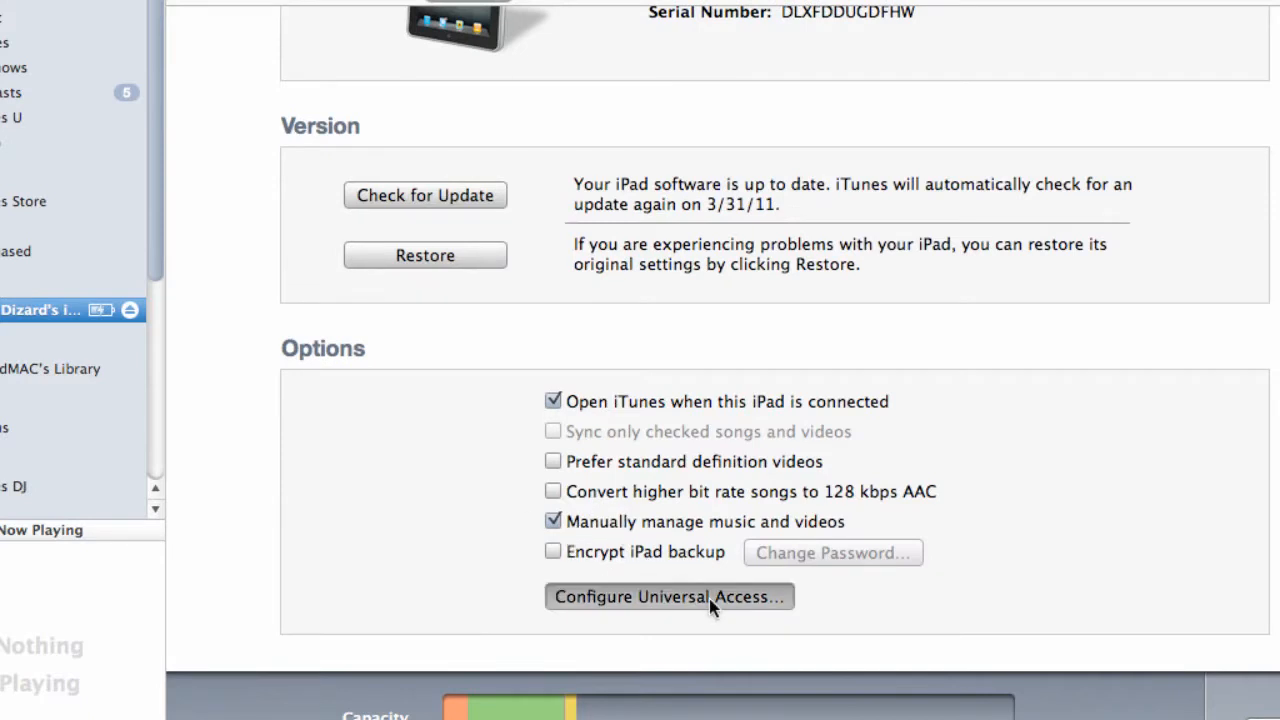
click(668, 596)
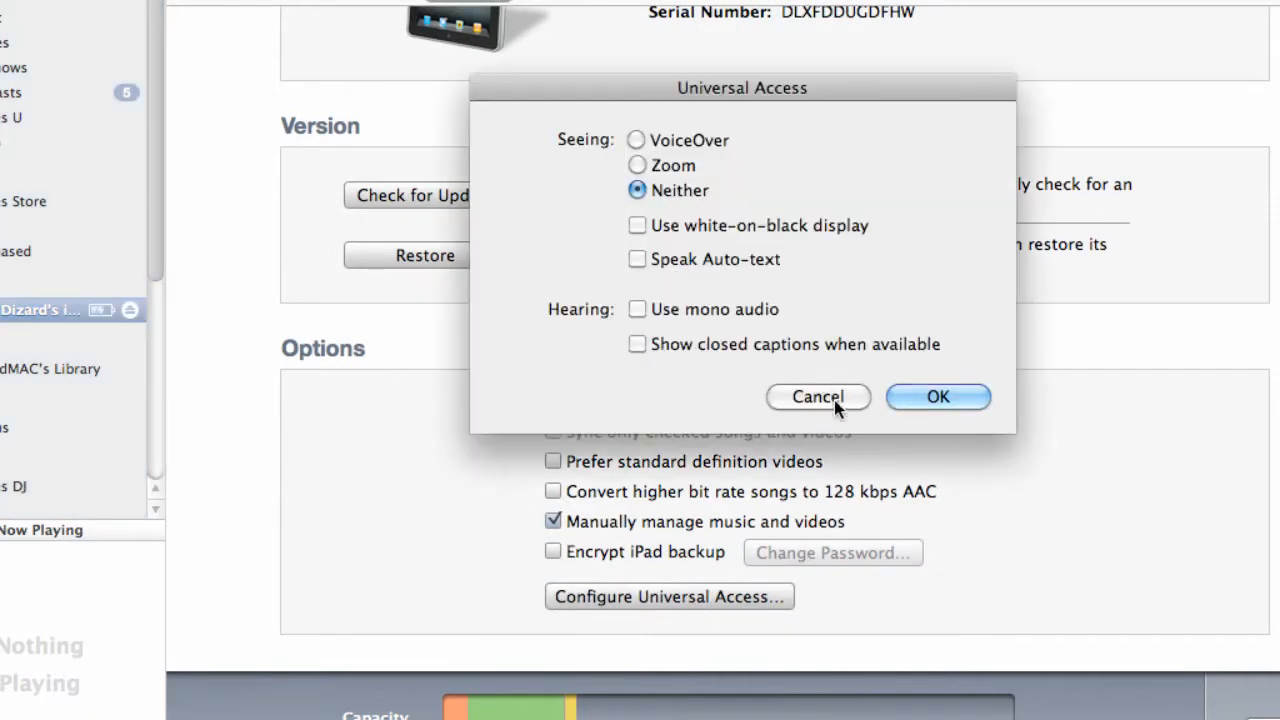
click(817, 397)
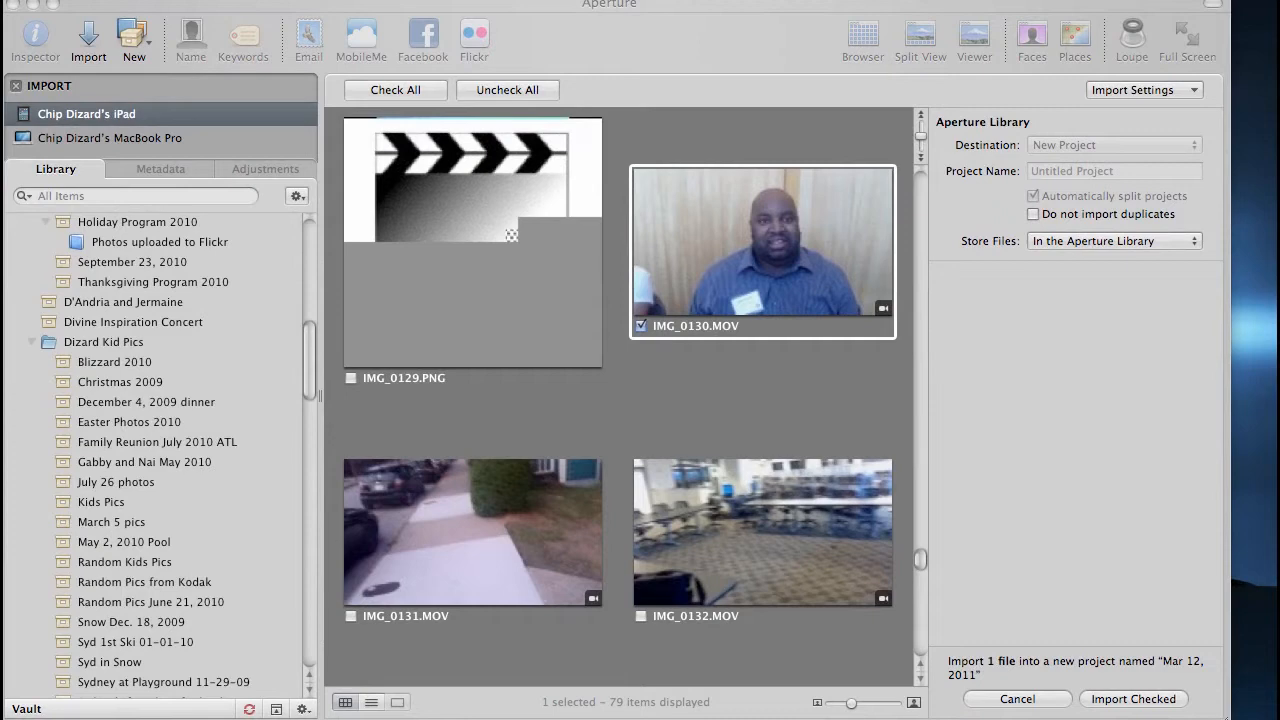
mouse_move(1175, 606)
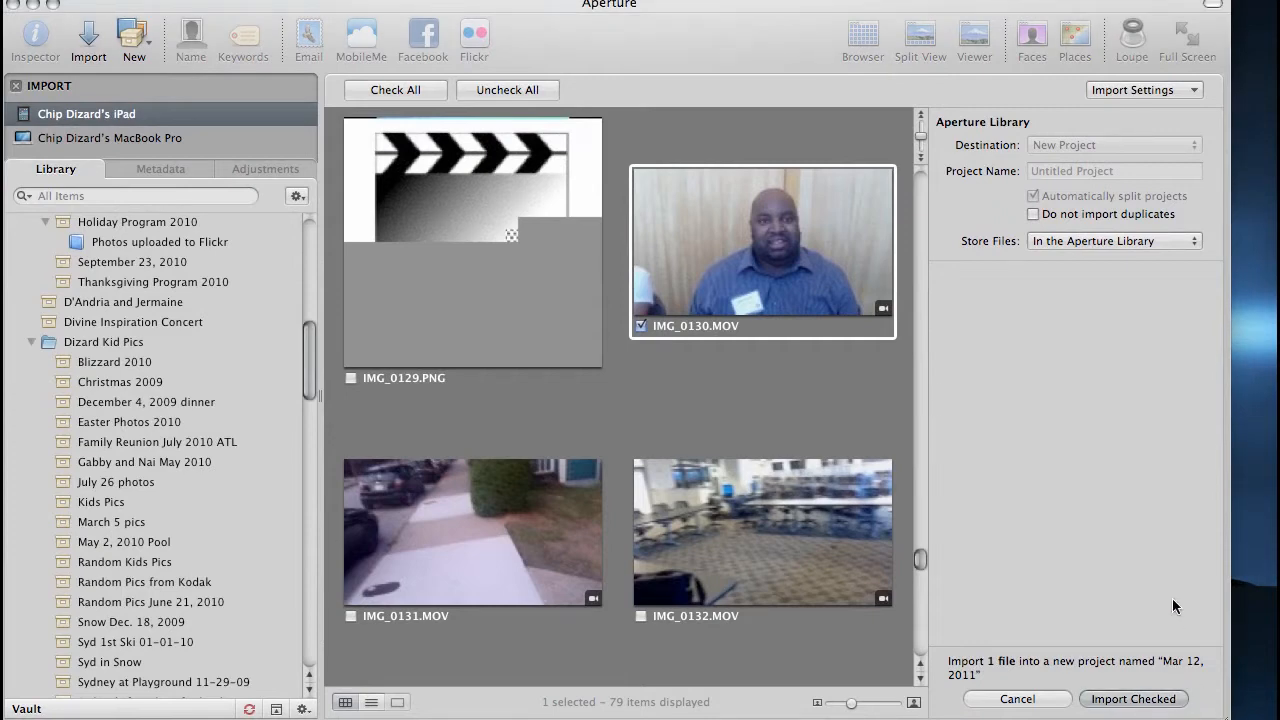
mouse_move(722, 284)
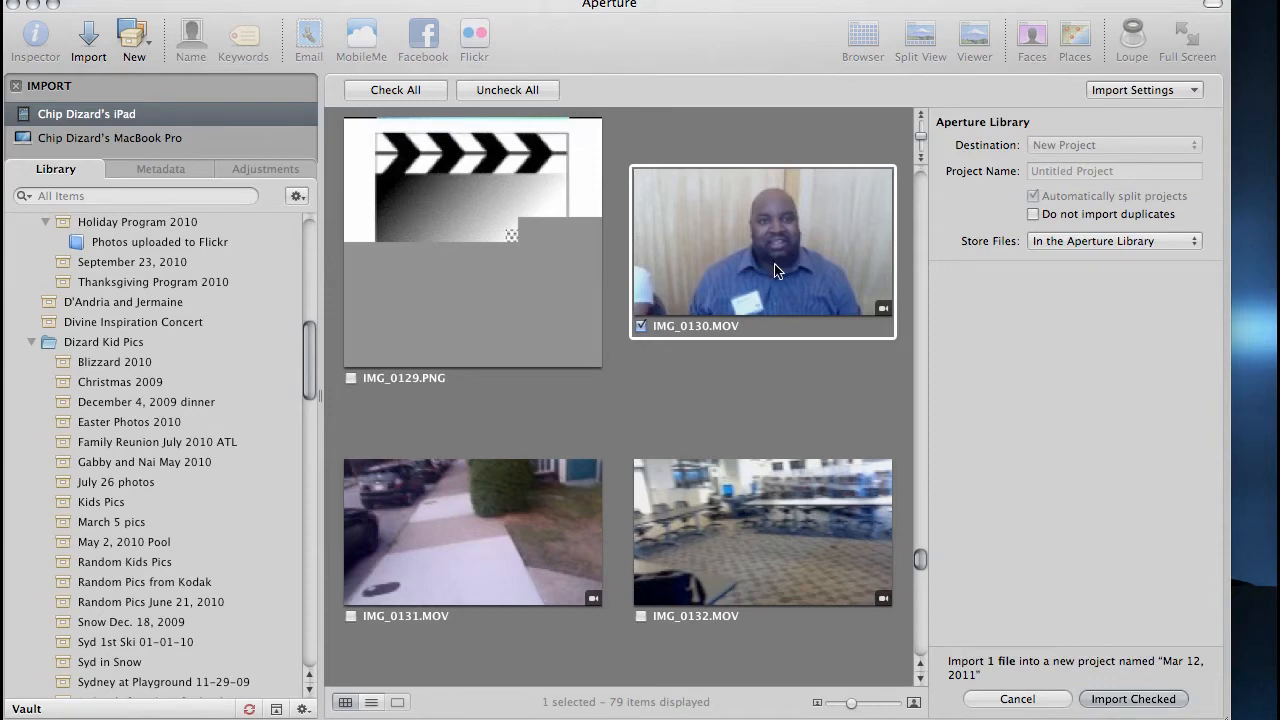
mouse_move(700, 303)
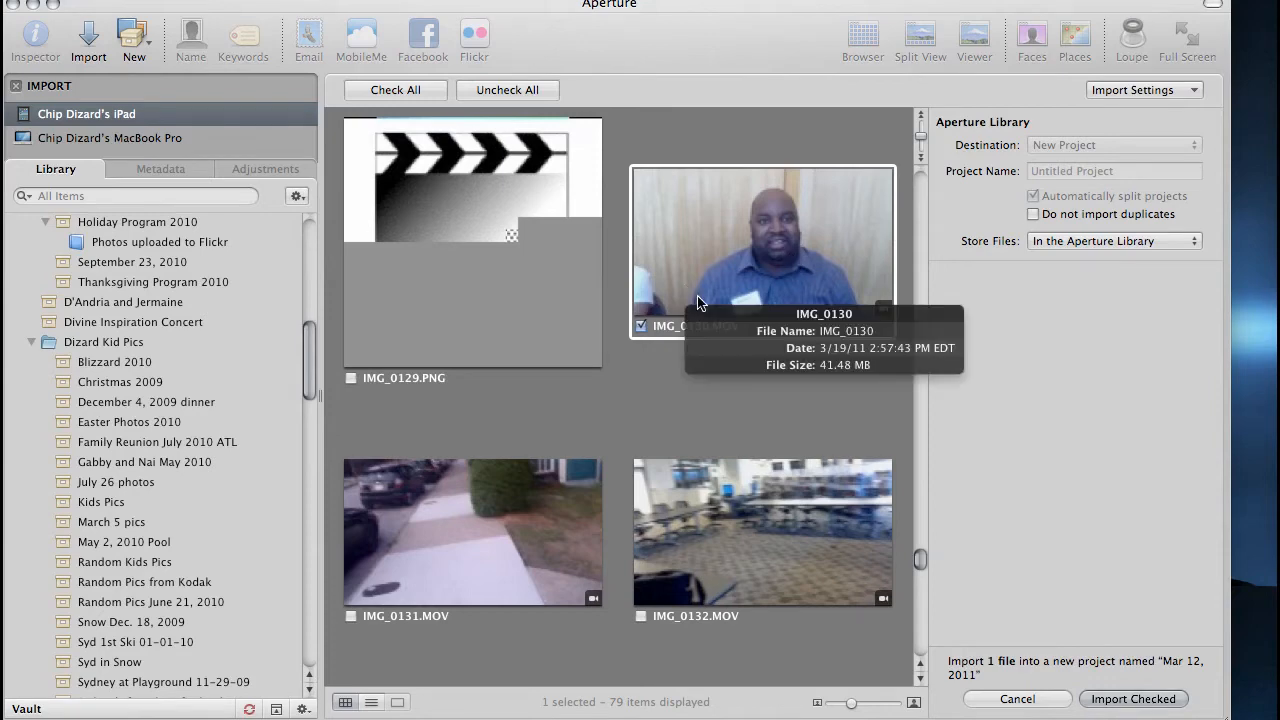
mouse_move(782, 280)
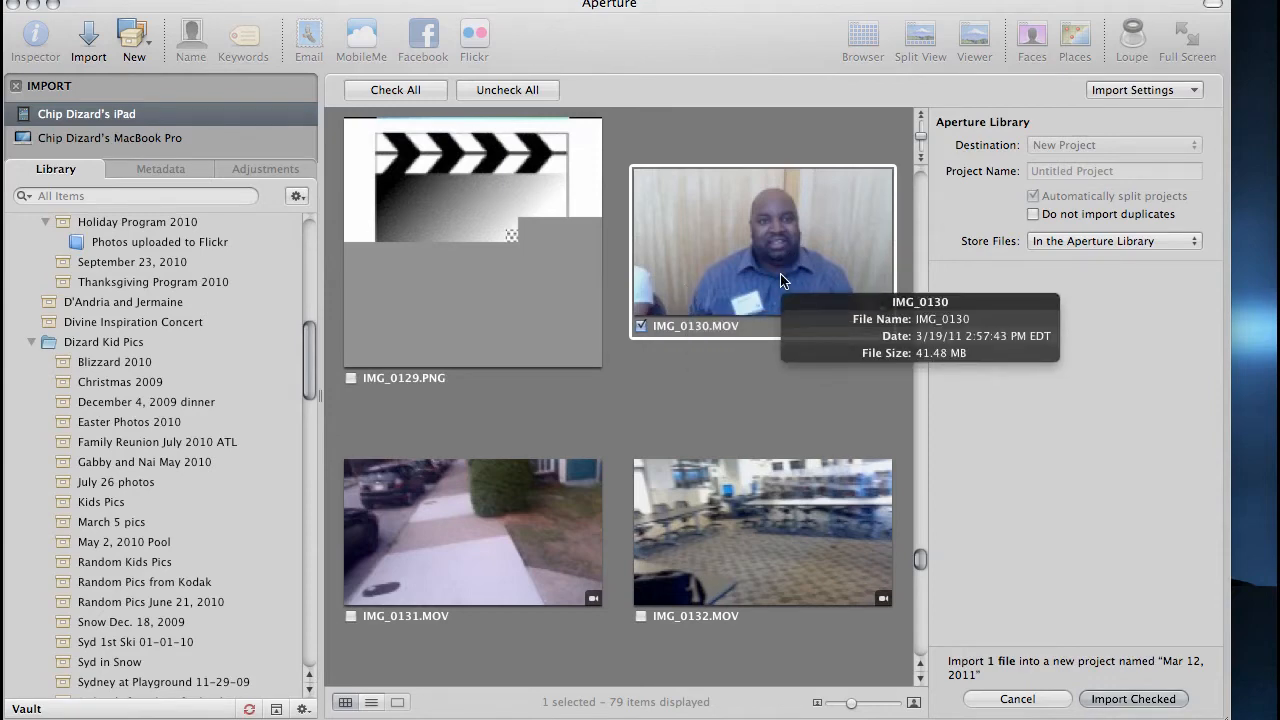
mouse_move(735, 190)
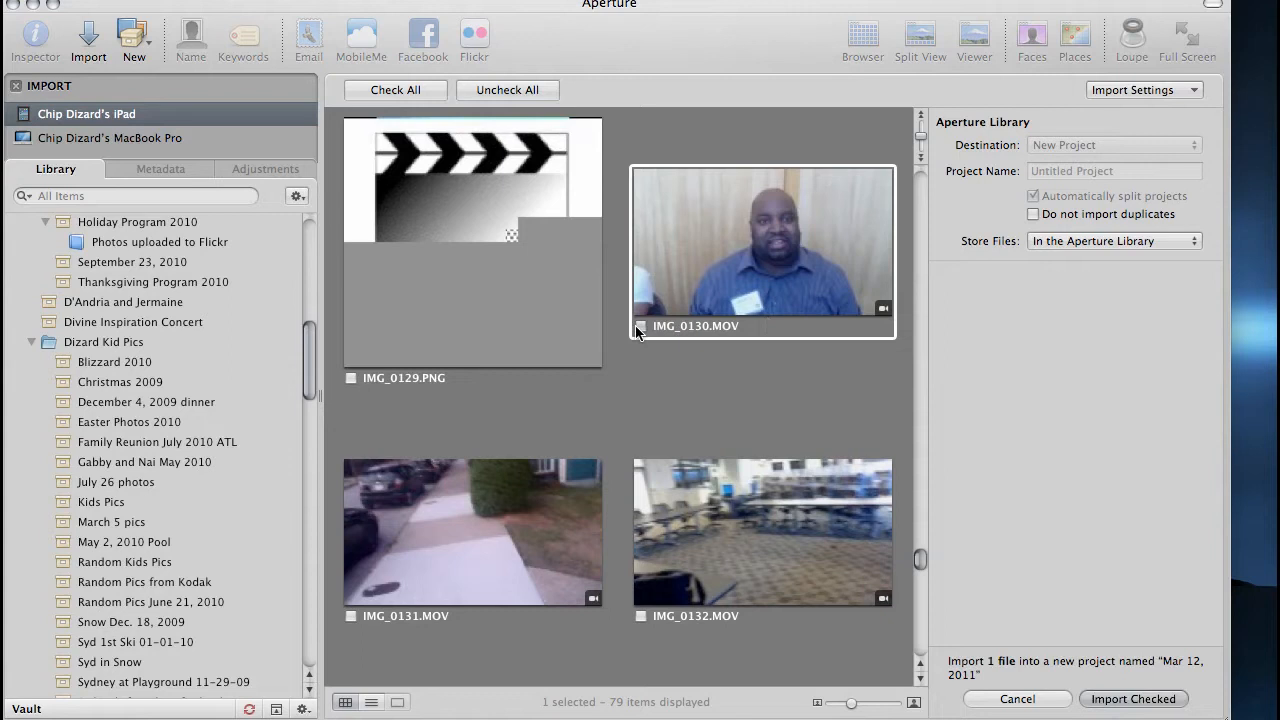
- Uncheck IMG_0130.MOV and keep files stored in the Aperture Library
click(640, 325)
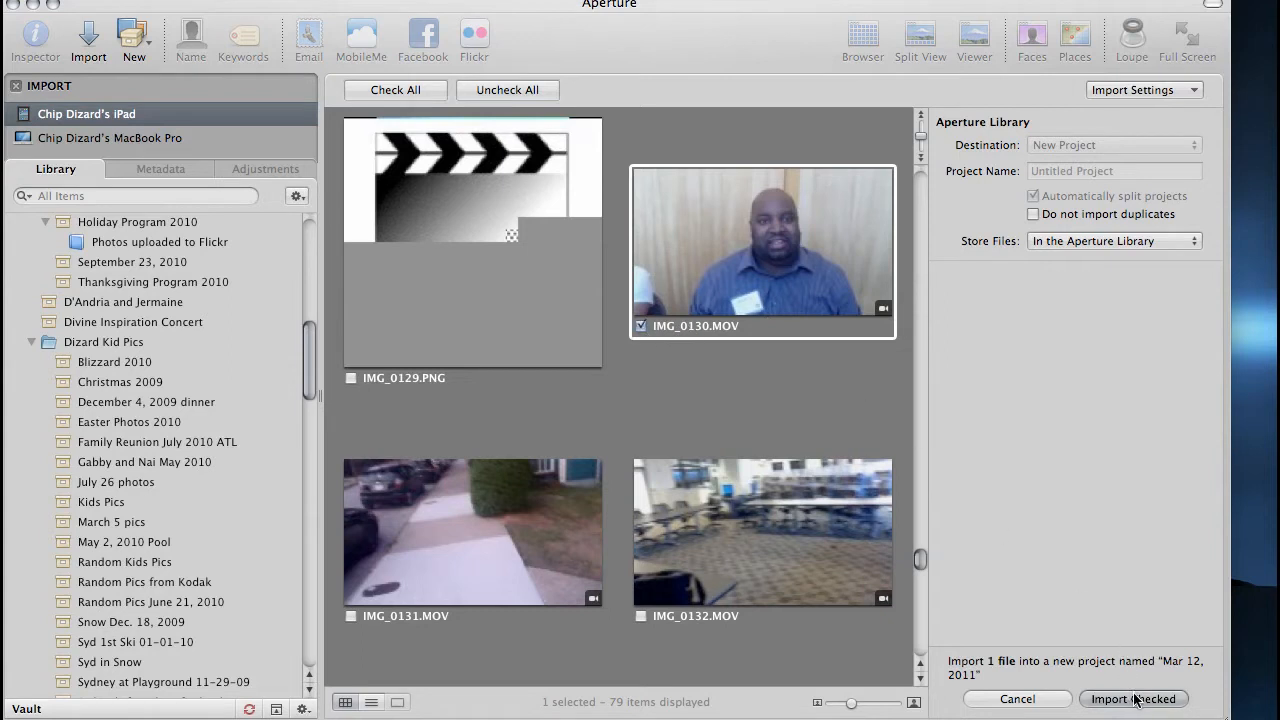
mouse_move(1095, 245)
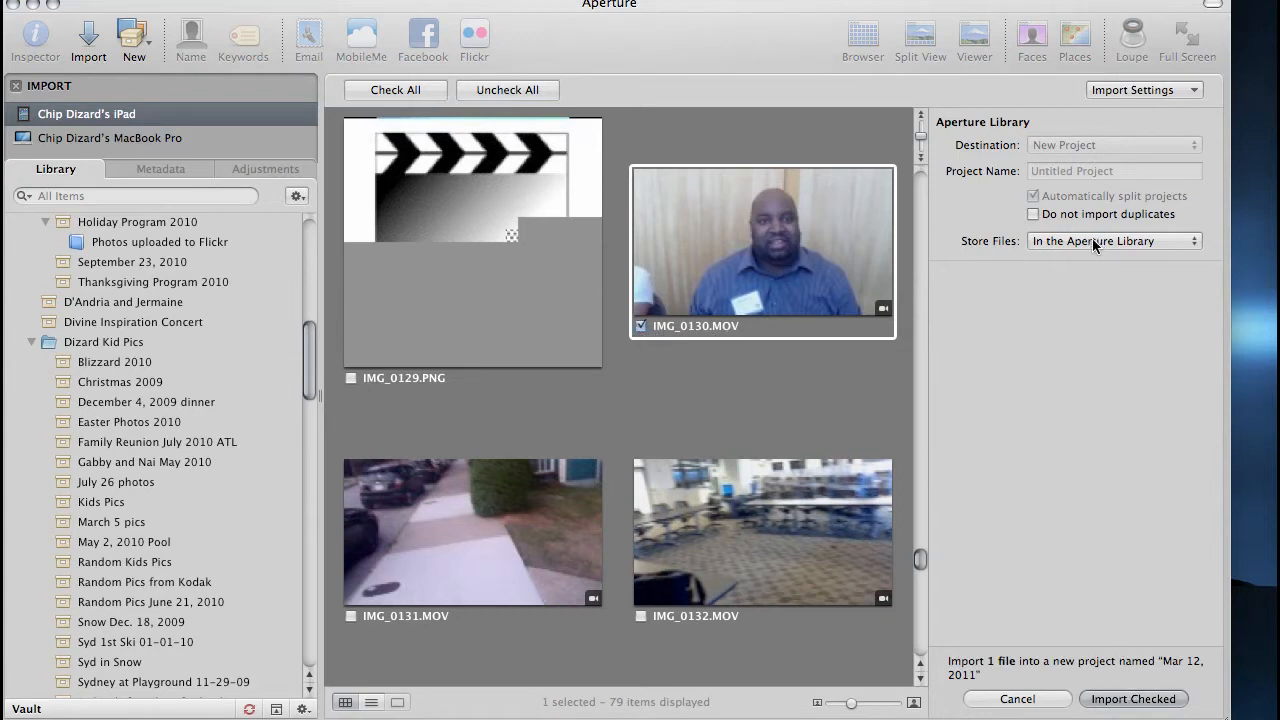
click(1113, 240)
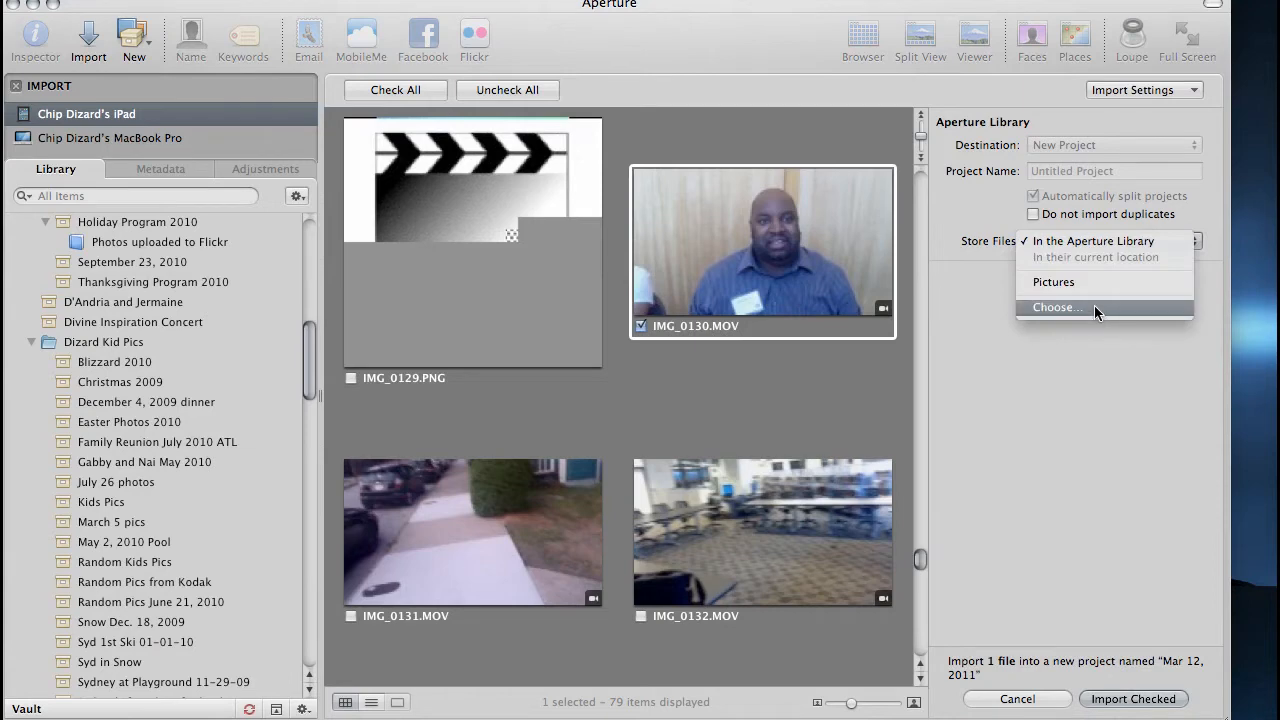
click(1056, 307)
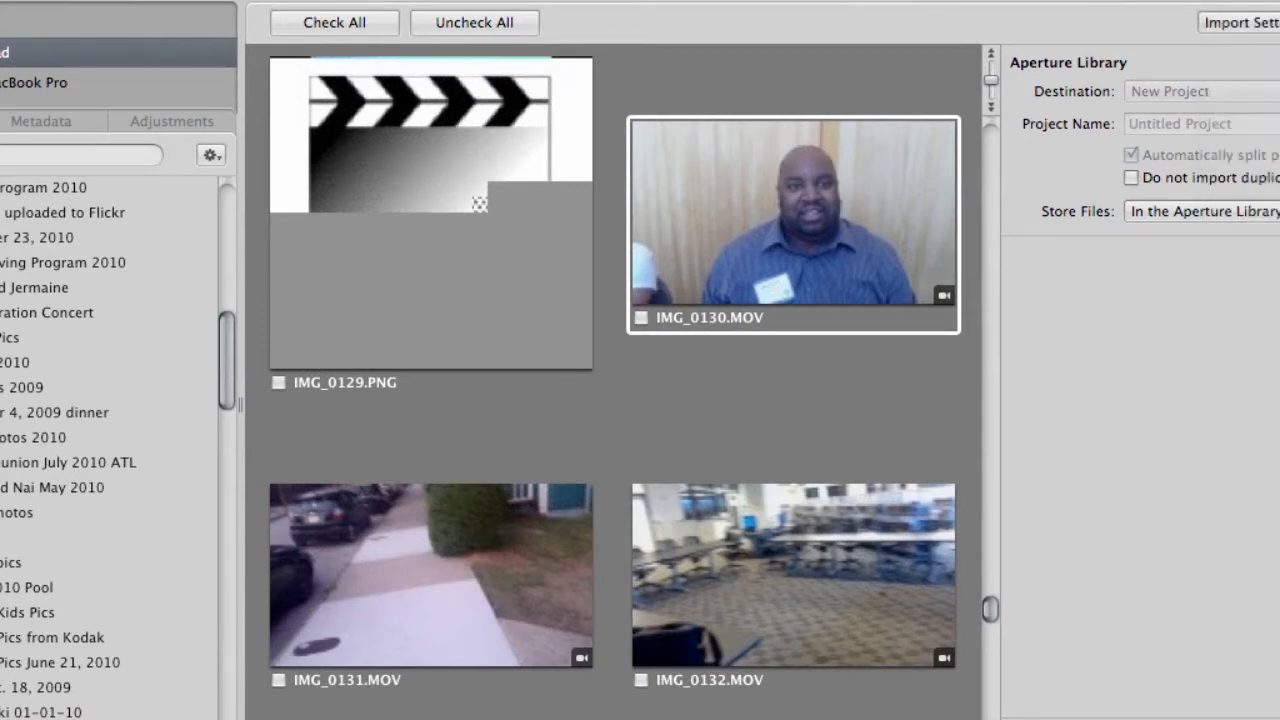
click(1240, 22)
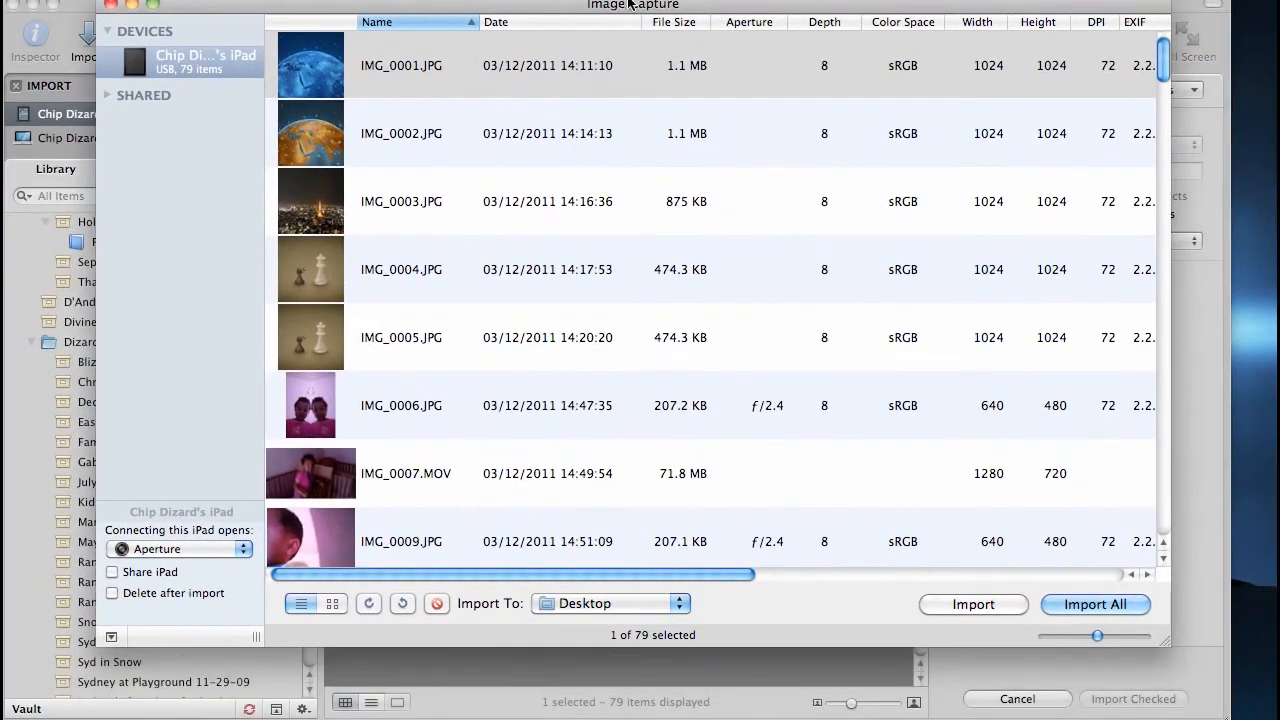
- Scroll the name-sorted list of 79 iPad items down to IMG_0130.MOV
scroll(down, 3)
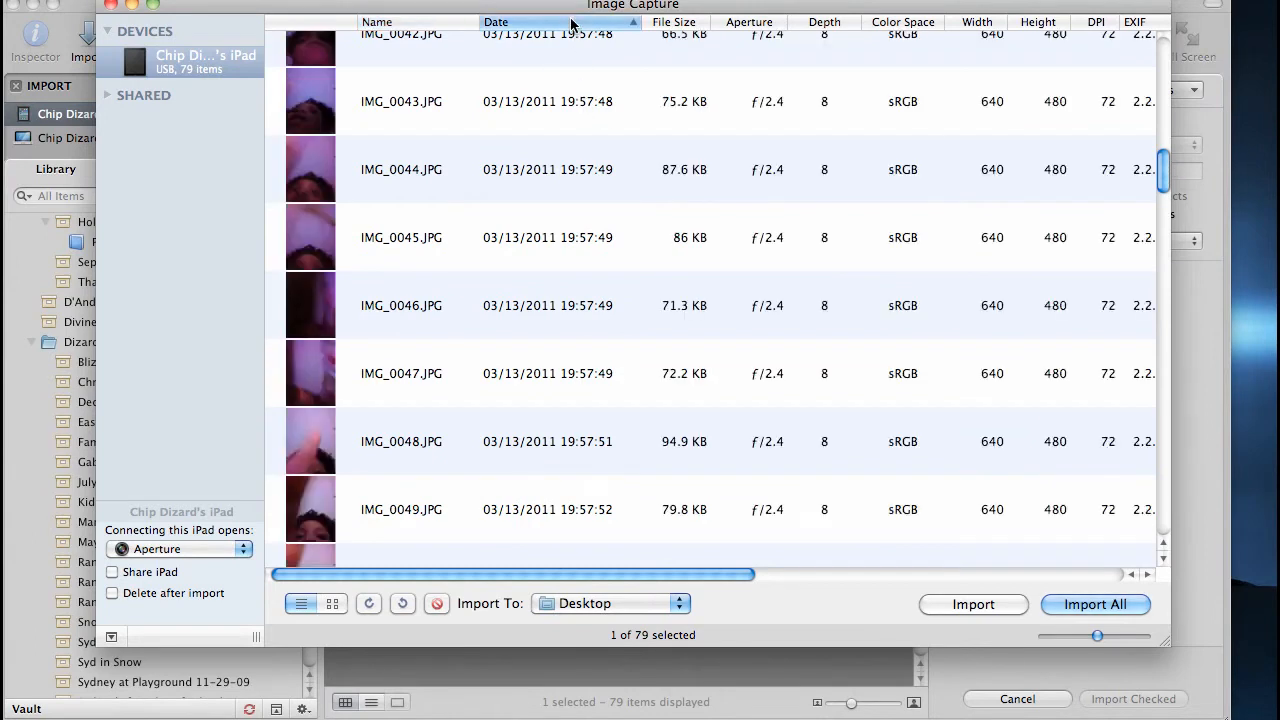
mouse_move(930, 35)
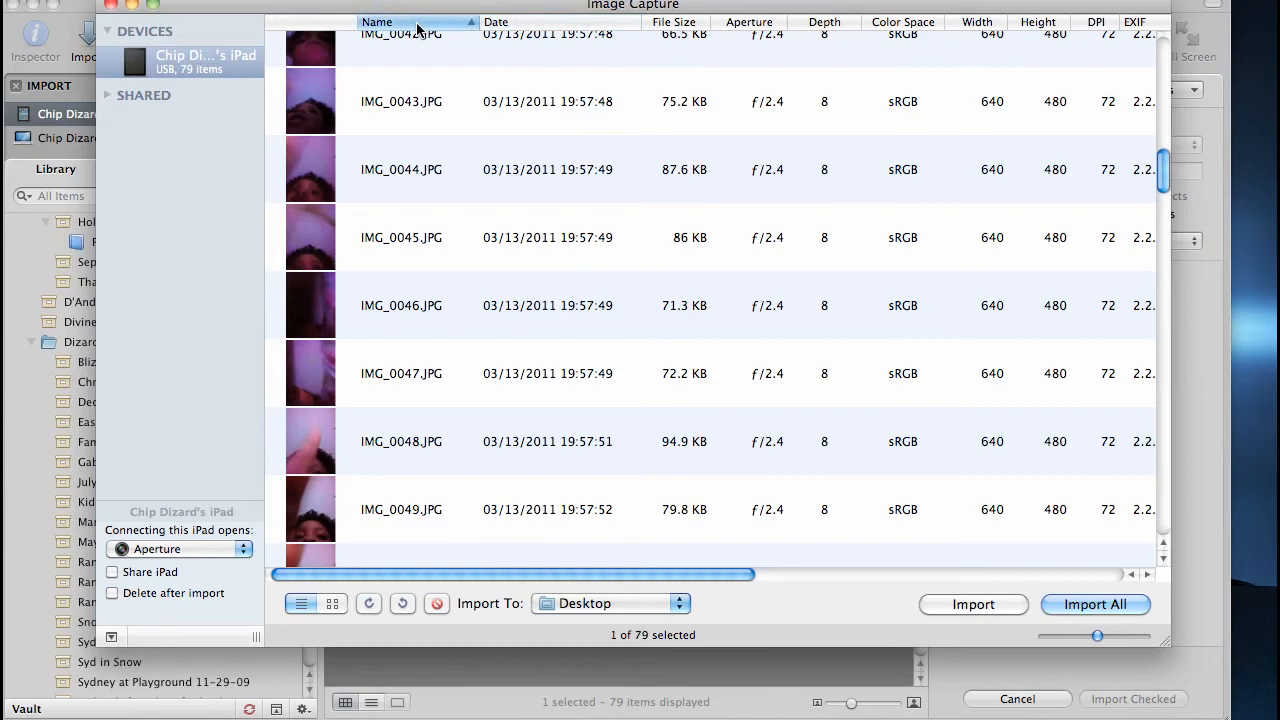
scroll(down, 3)
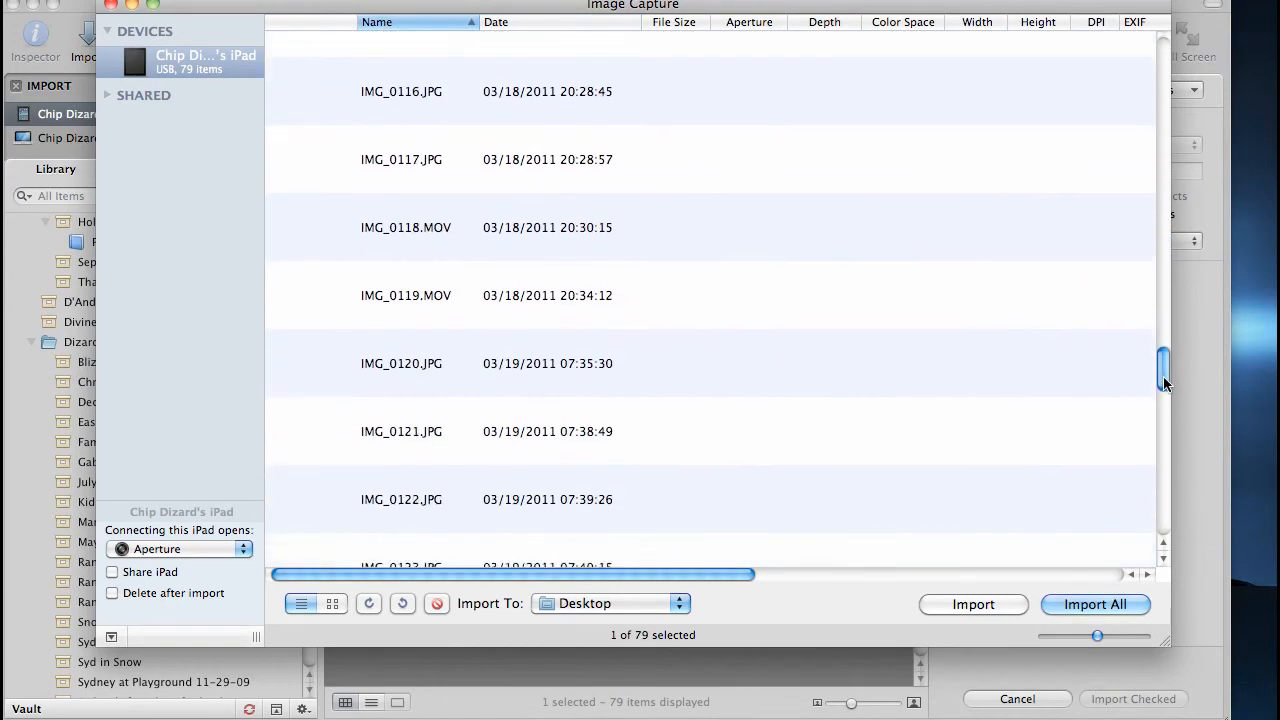
scroll(down, 3)
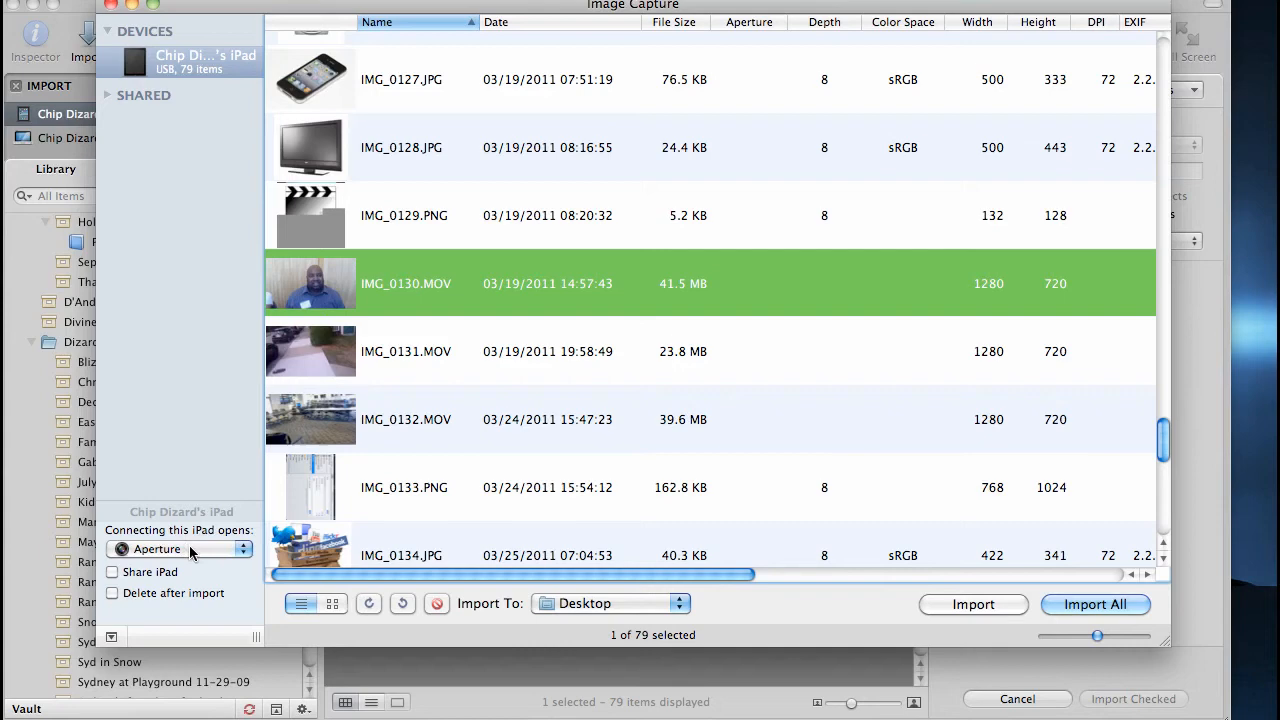
mouse_move(192, 550)
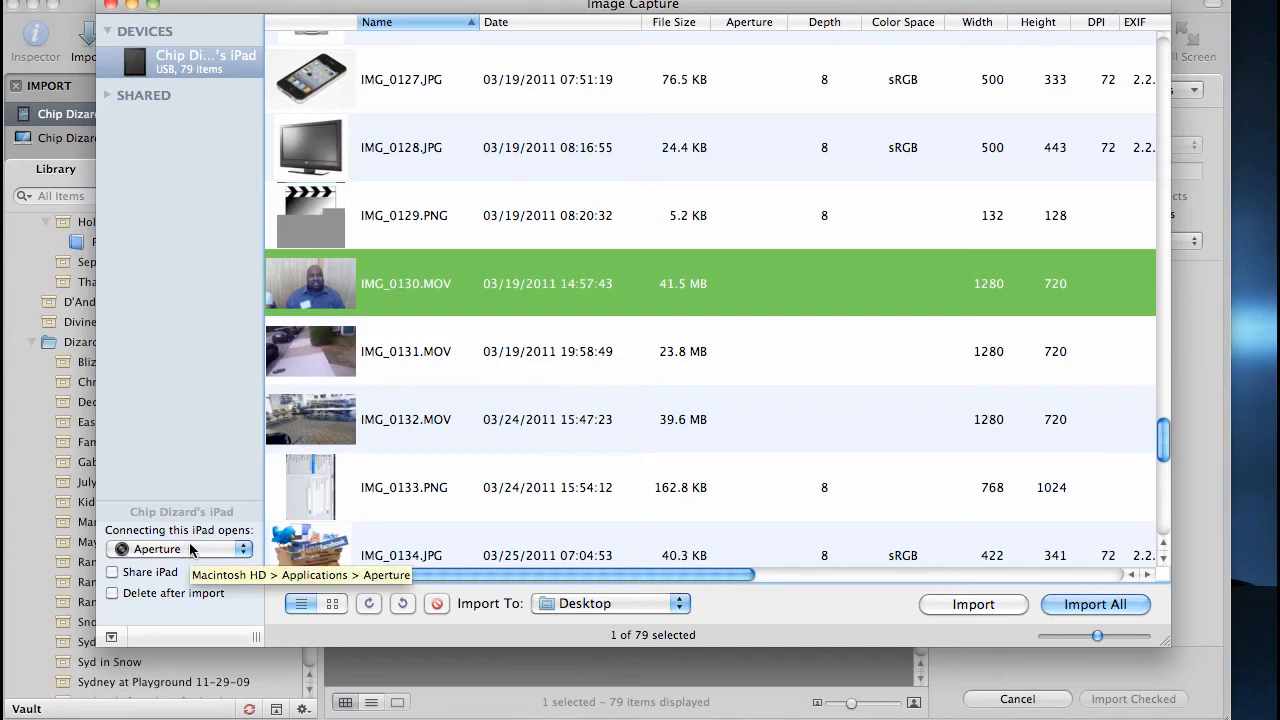
- Make the iPad auto-open Image Capture and import IMG_0130.MOV to Desktop
click(180, 548)
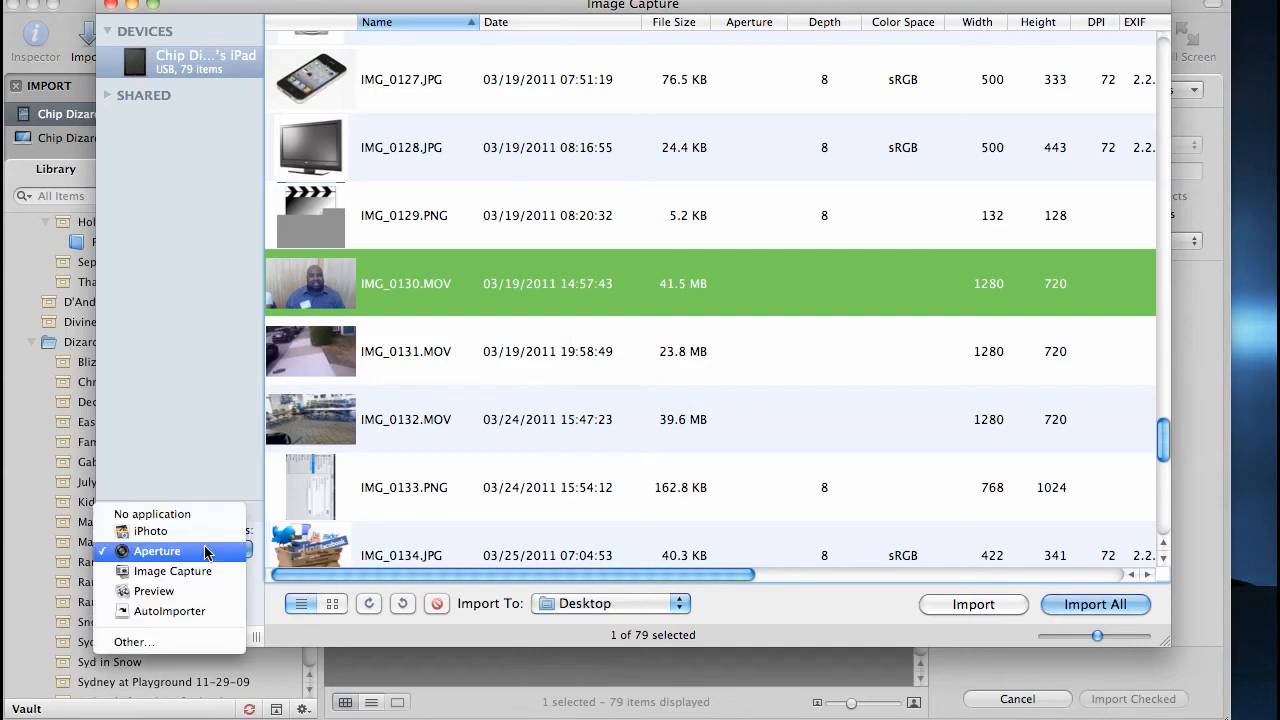
mouse_move(172, 571)
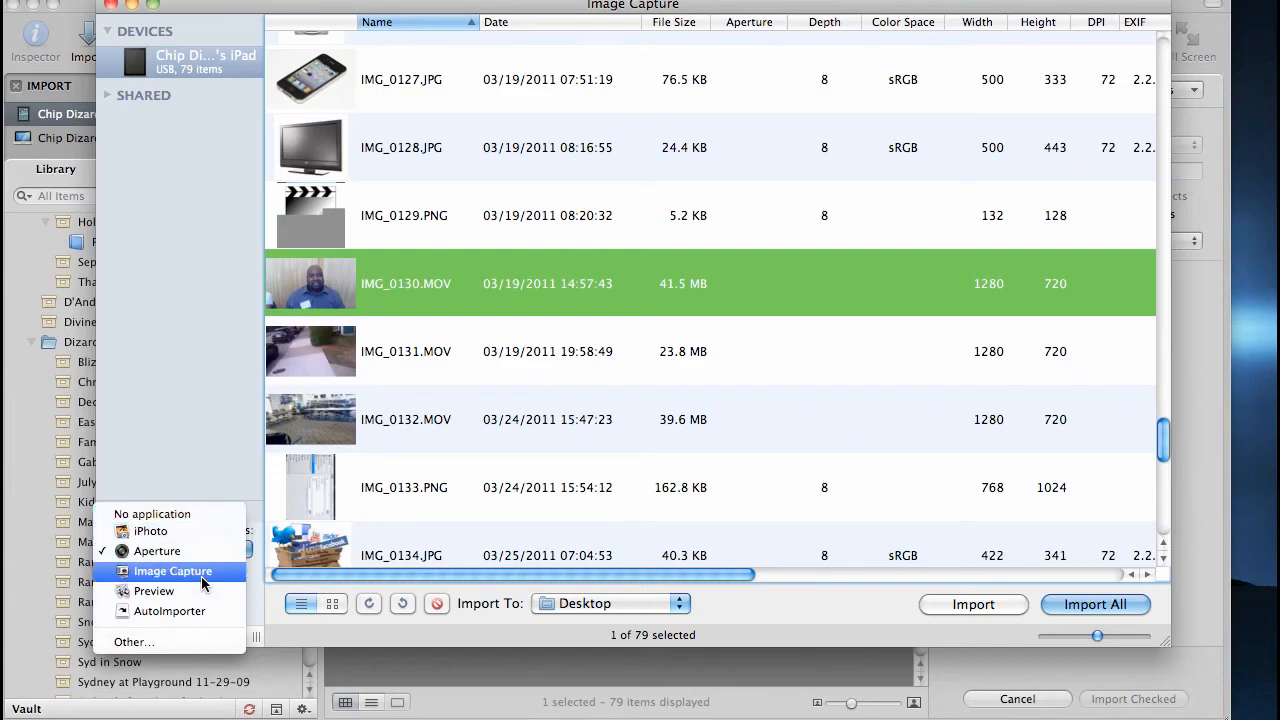
click(172, 571)
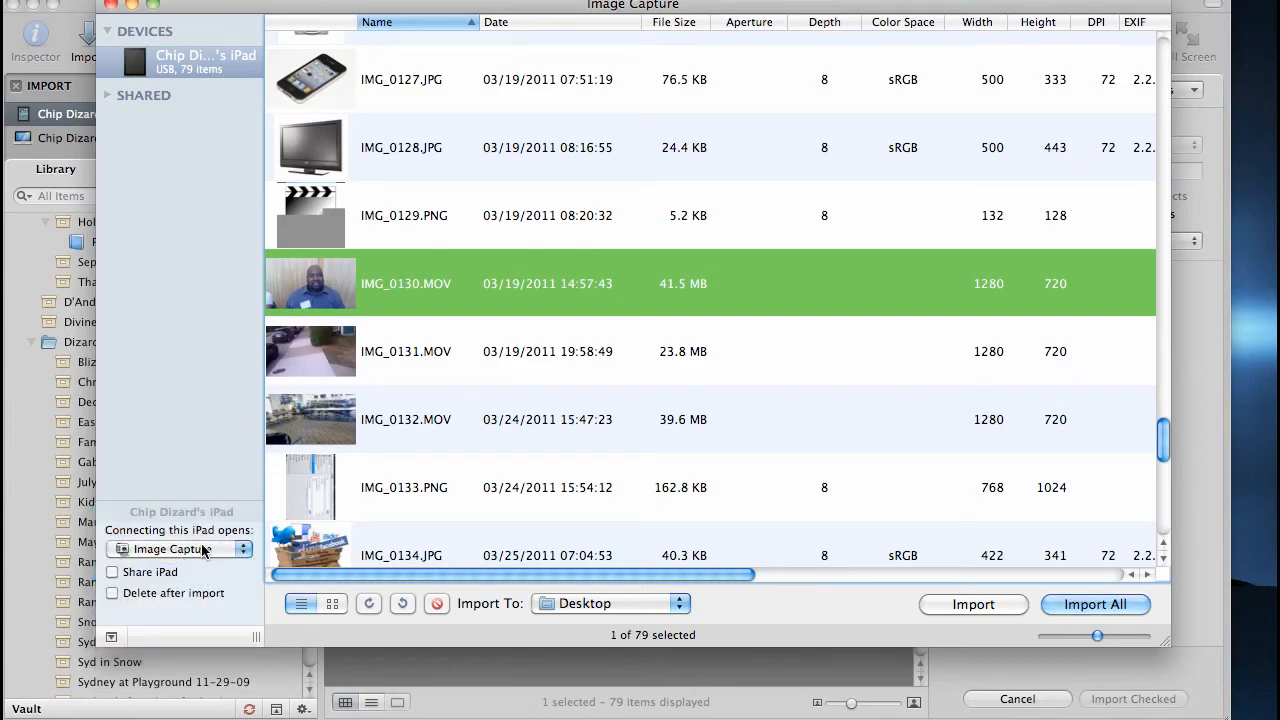
mouse_move(287, 368)
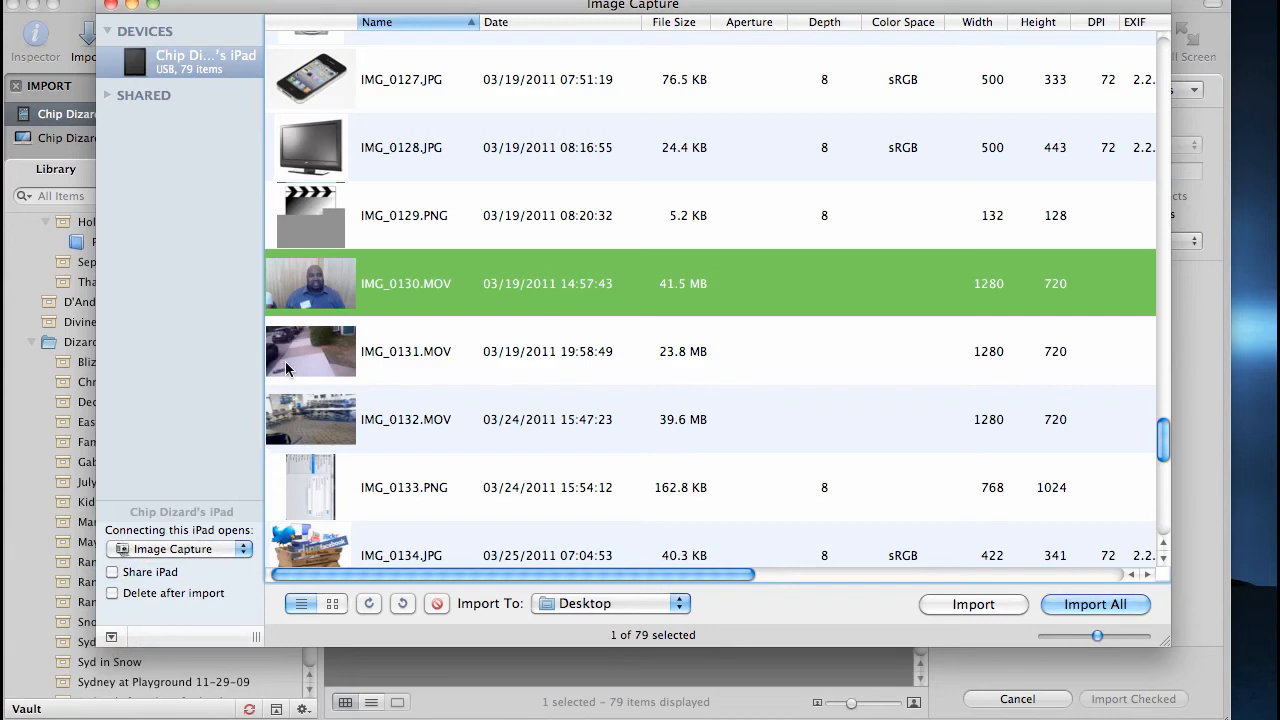
mouse_move(520, 333)
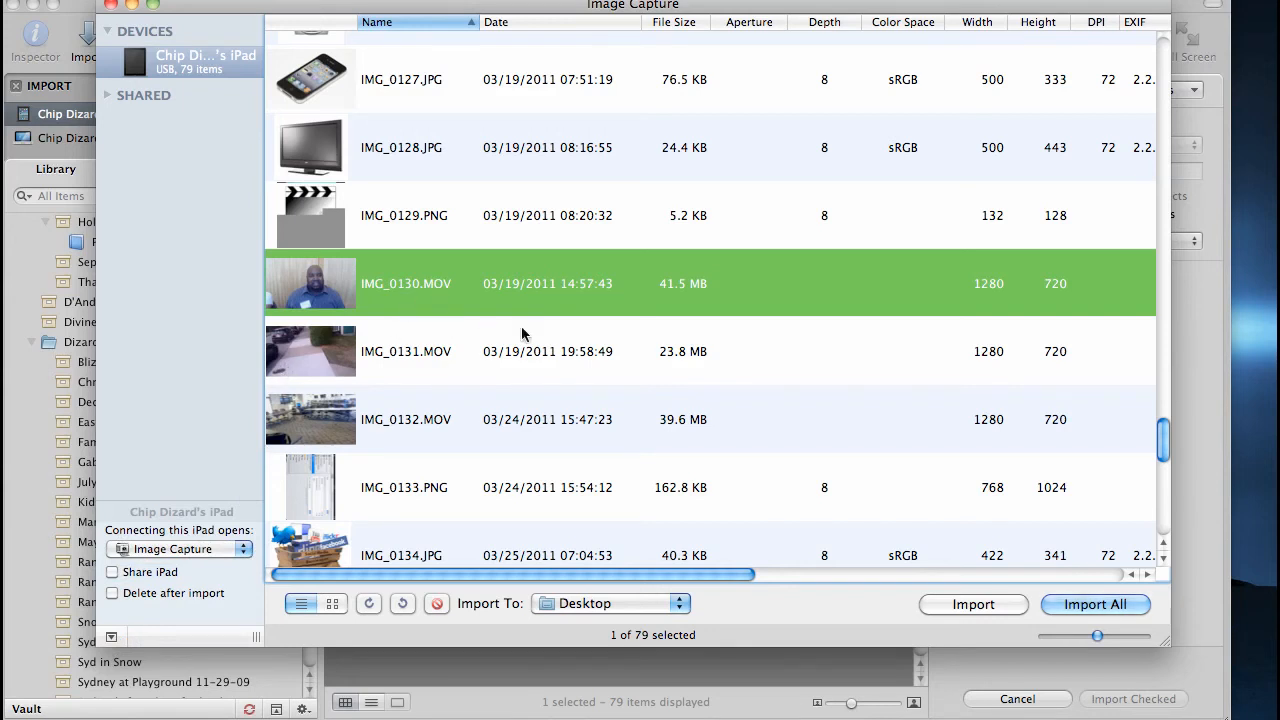
click(972, 603)
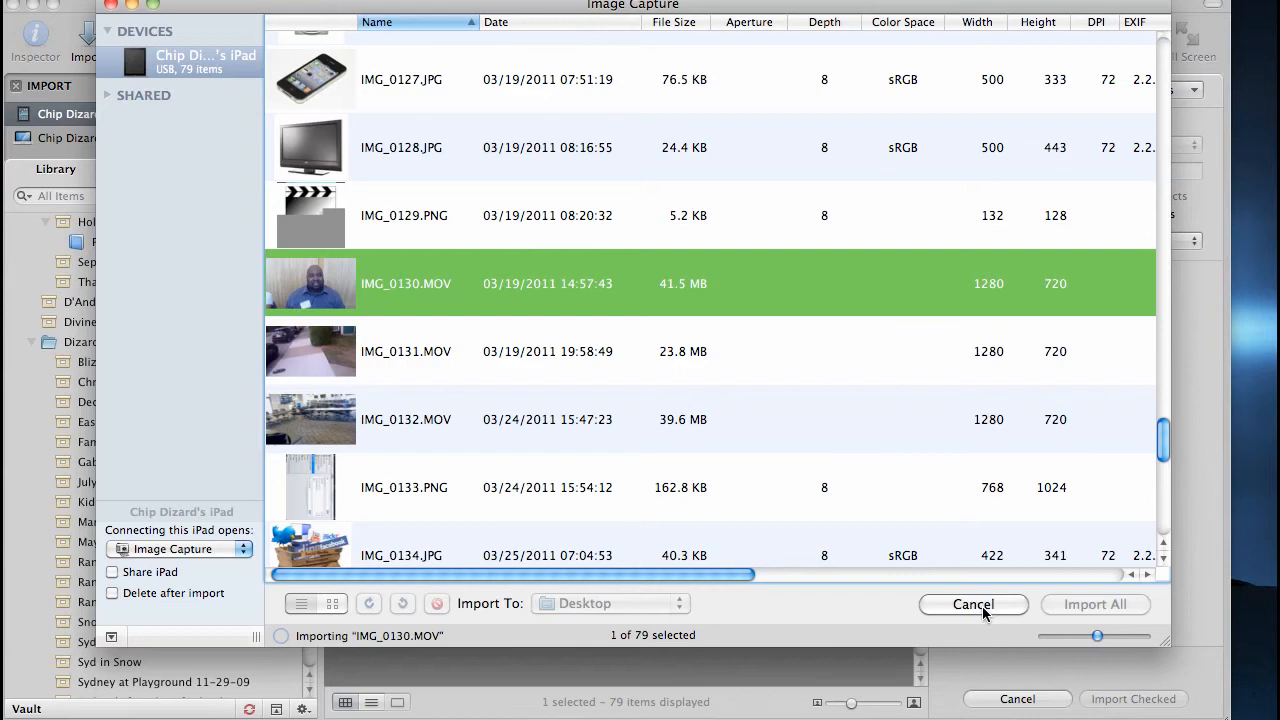
mouse_move(648, 300)
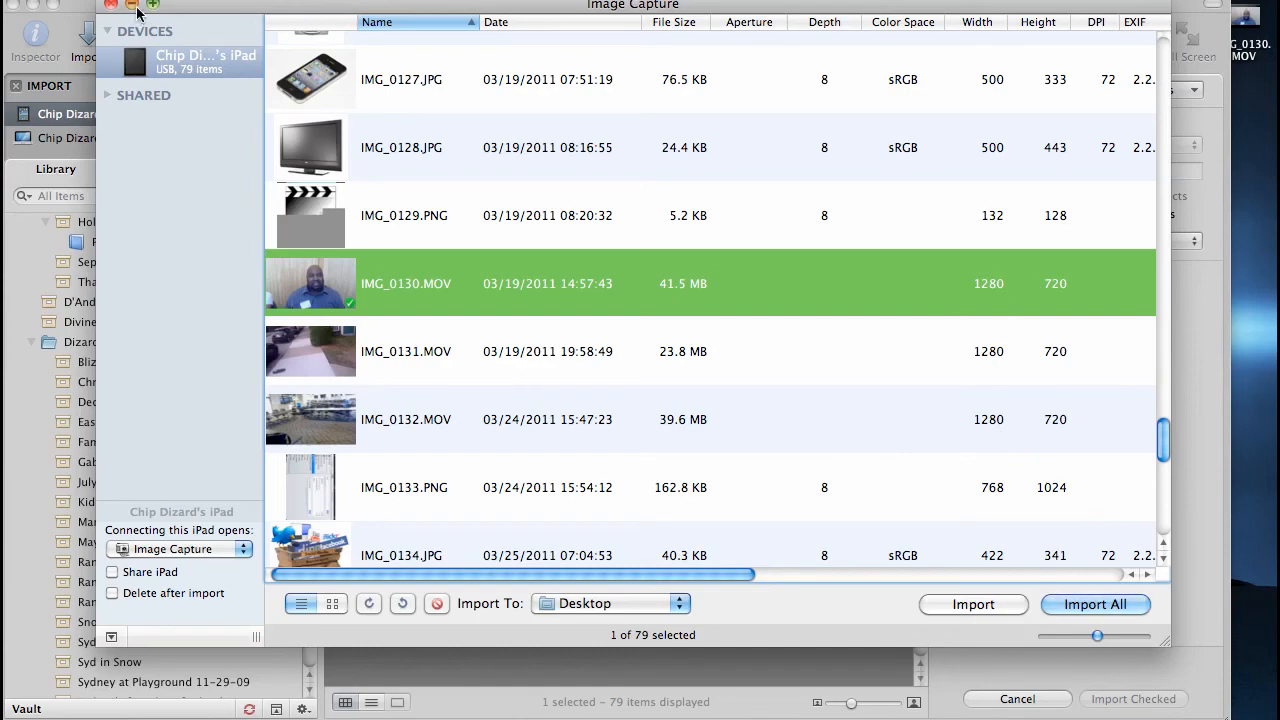
- Play the imported IMG_0130.MOV from the Desktop, then close the player
double_click(406, 283)
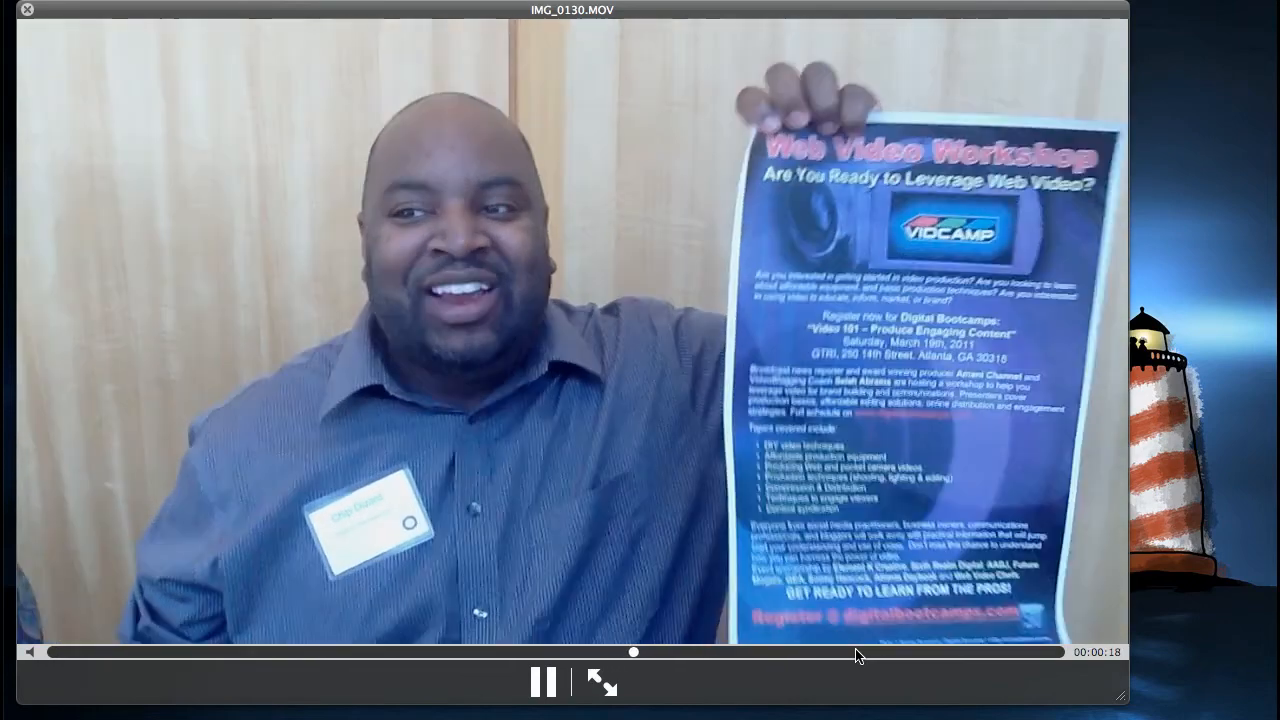
click(27, 9)
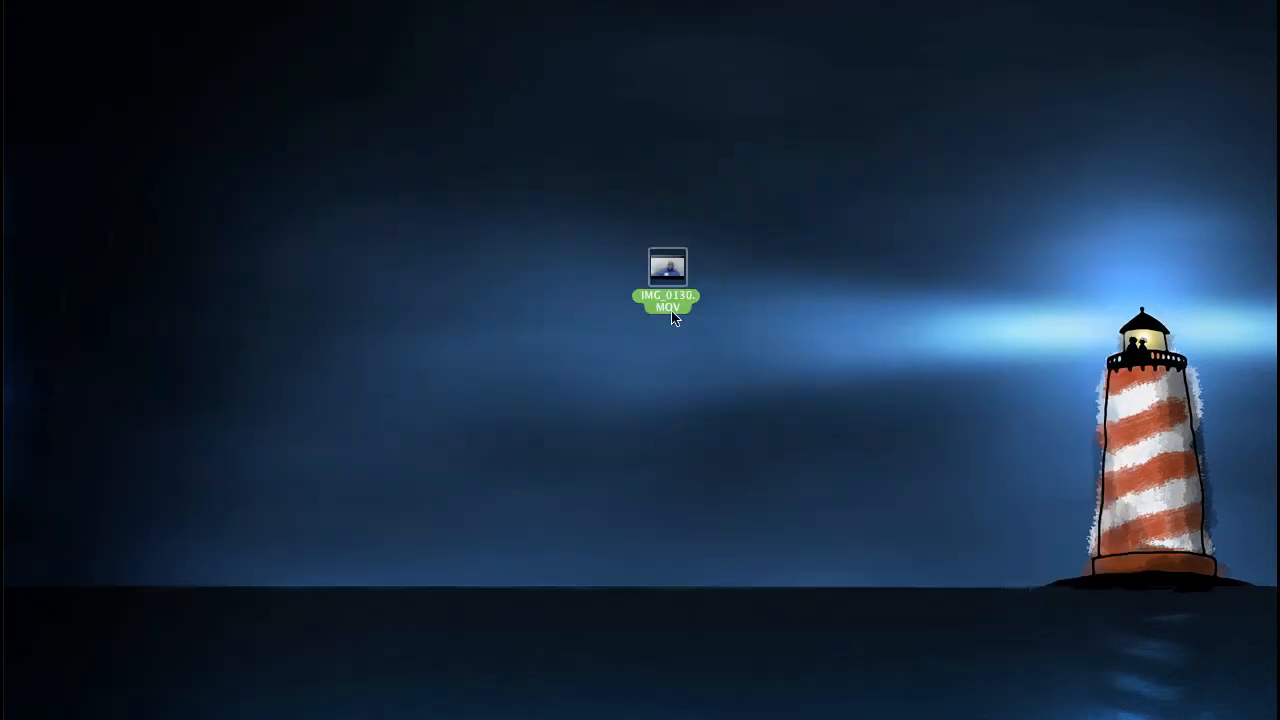
mouse_move(700, 354)
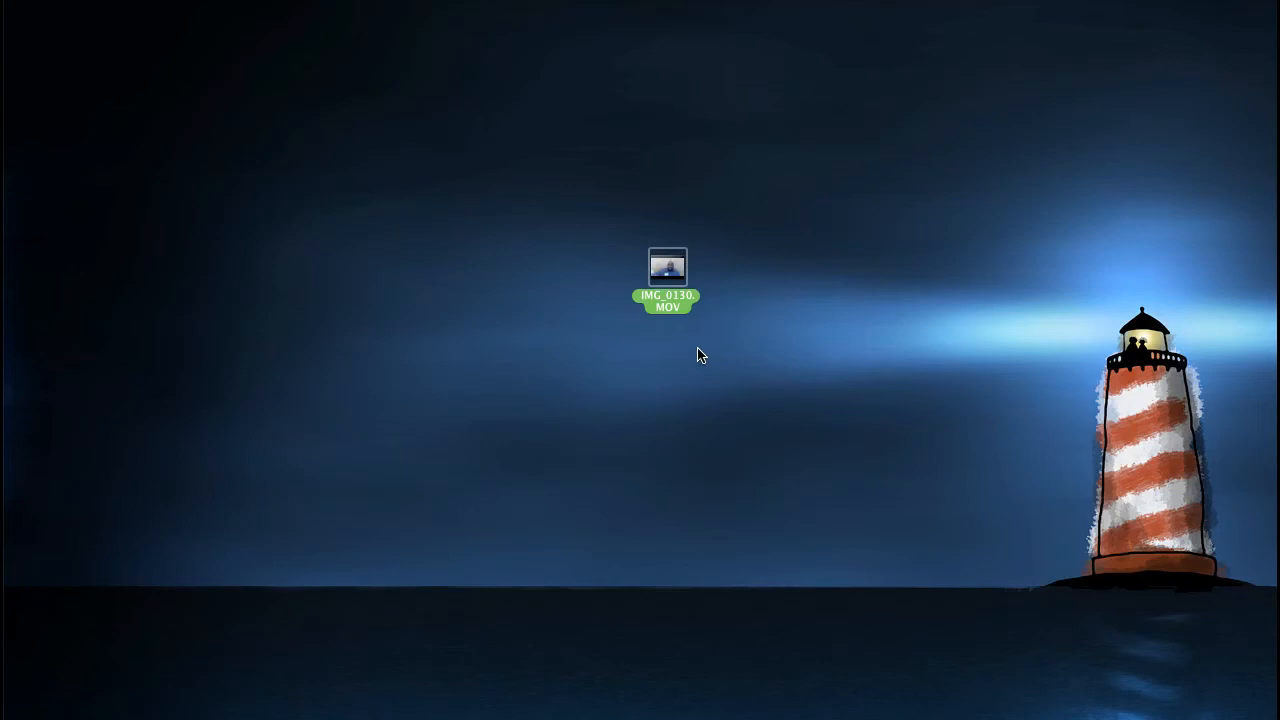
mouse_move(745, 340)
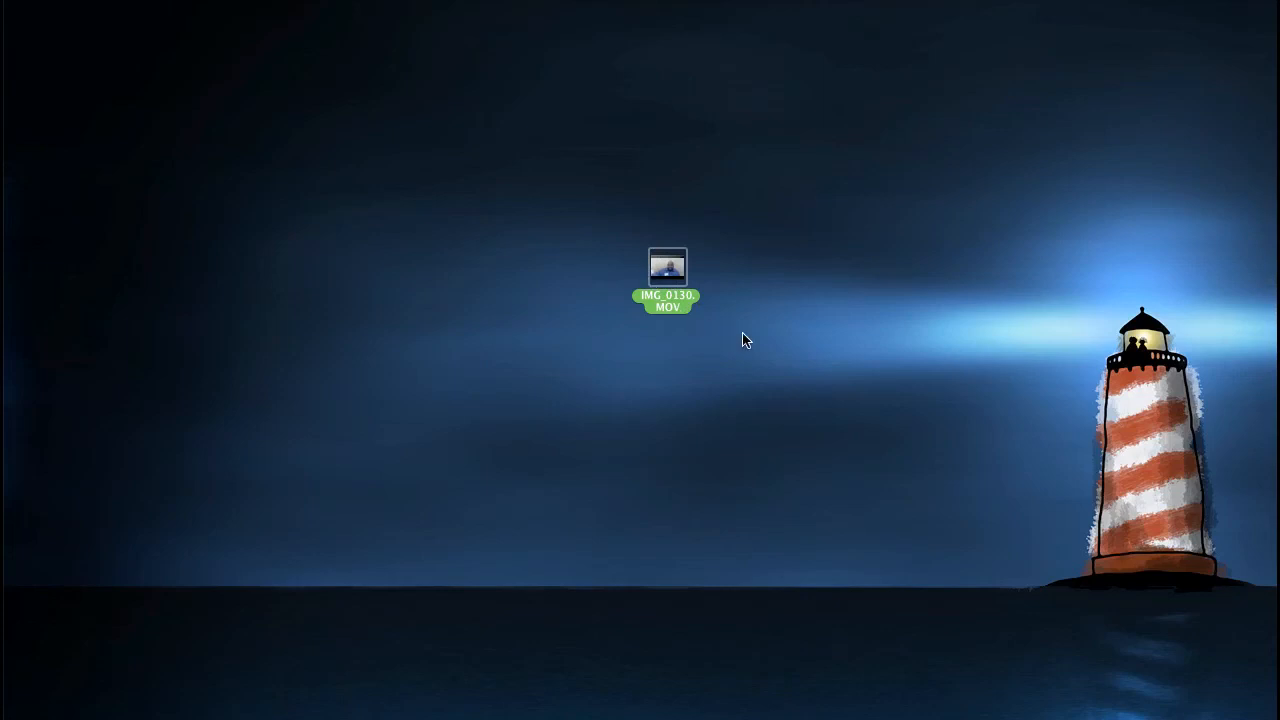
mouse_move(781, 356)
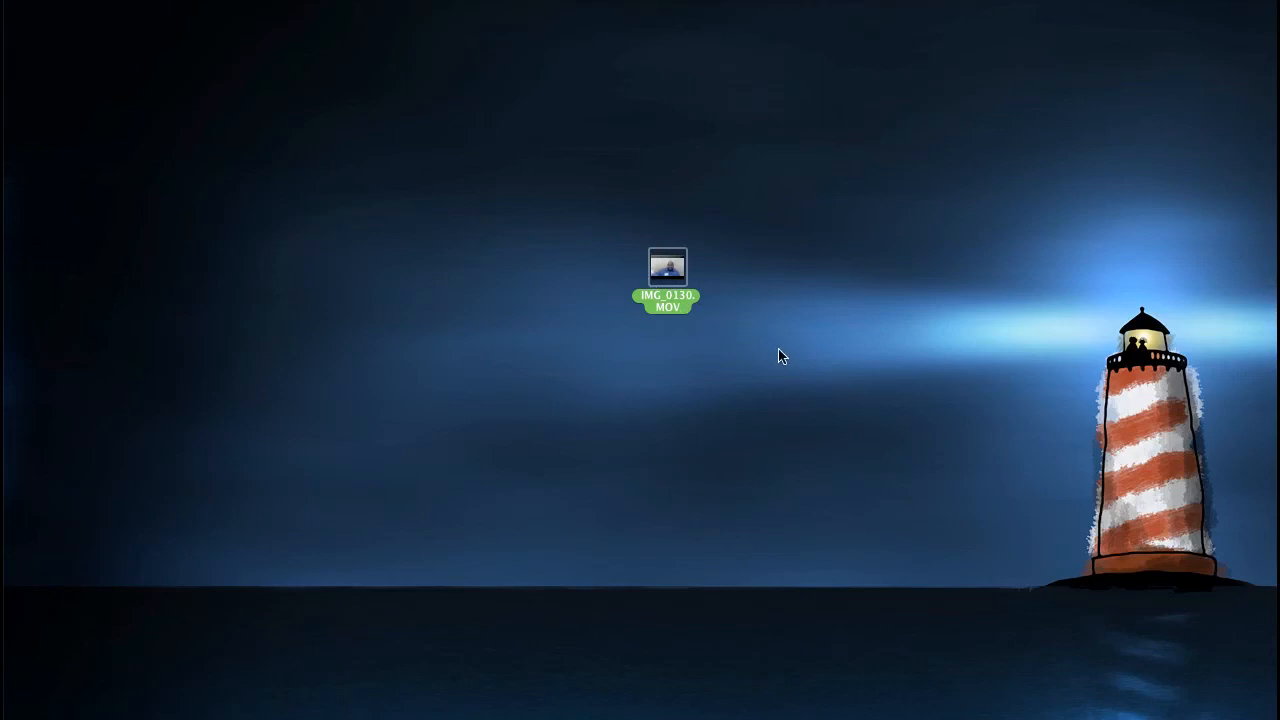
mouse_move(778, 350)
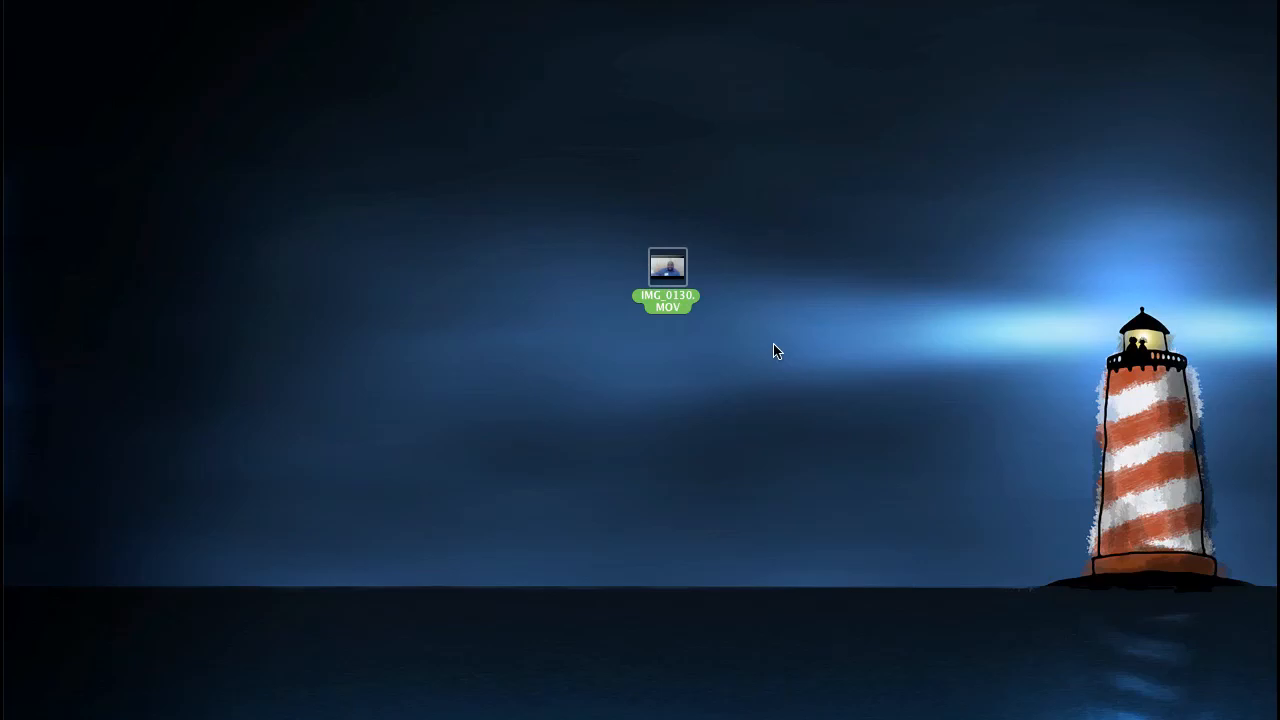